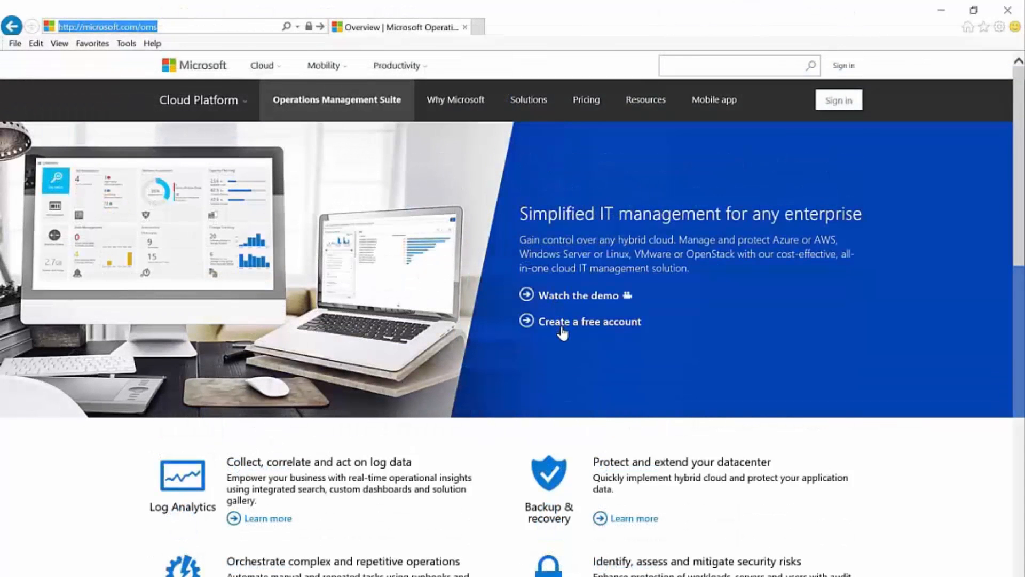
- Create a free Operations Management Suite account from the microsoft.com/oms page
{"action": "left_click", "coordinate": [590, 320]}
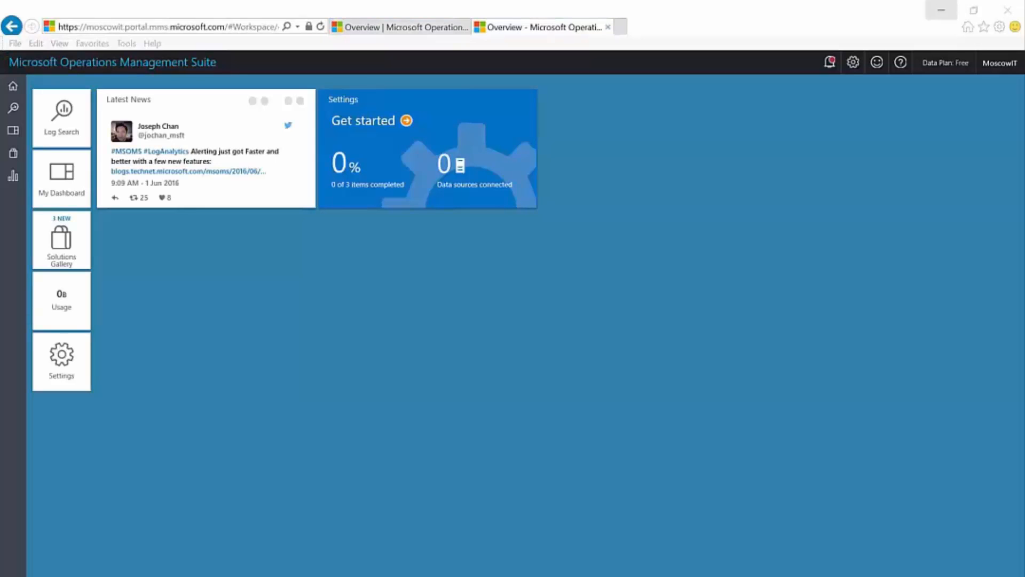
- Add the Security and Audit solution to the workspace from the Solutions Gallery
{"action": "left_click", "coordinate": [61, 239]}
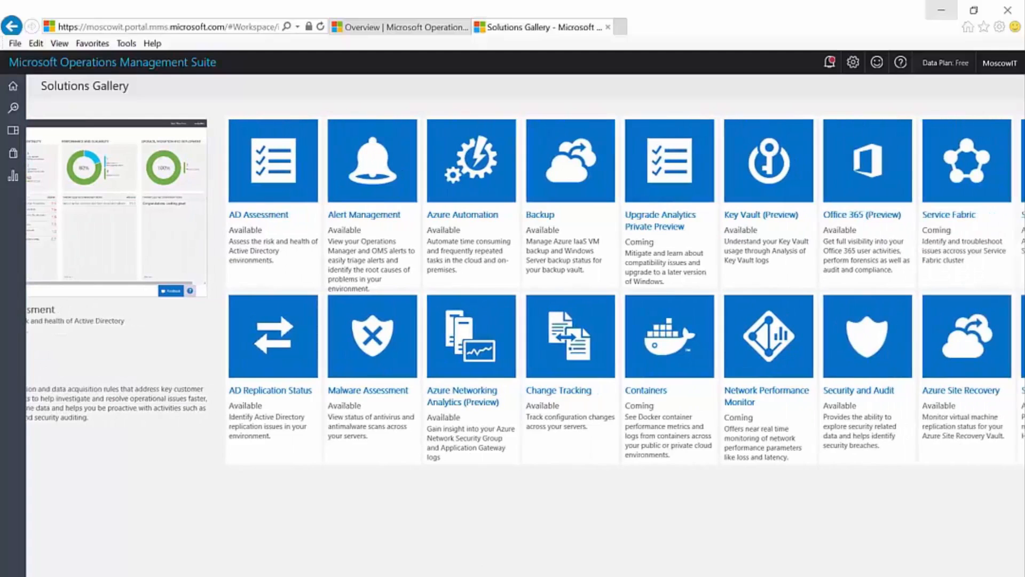
{"action": "left_click", "coordinate": [868, 336]}
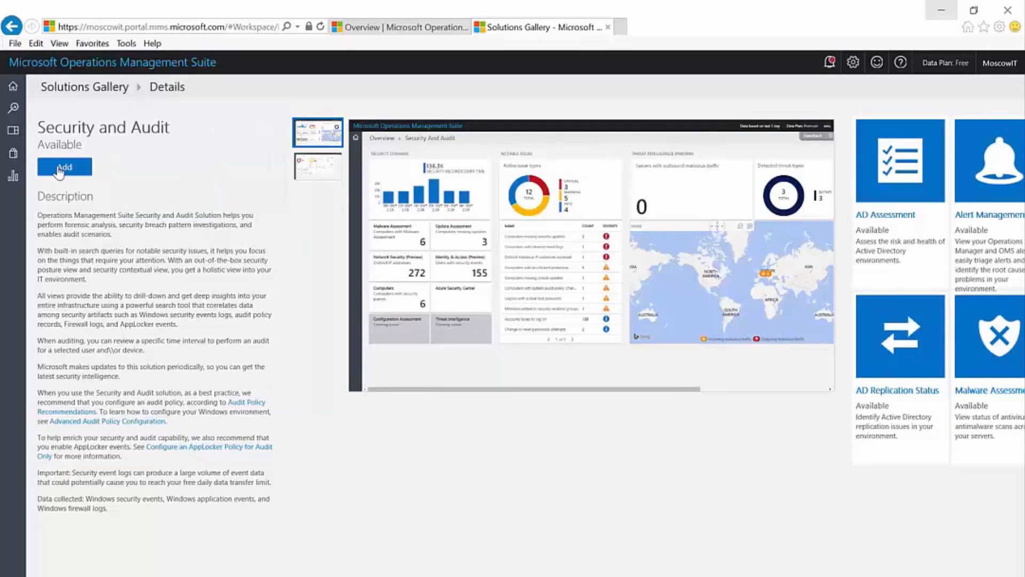
{"action": "left_click", "coordinate": [64, 166]}
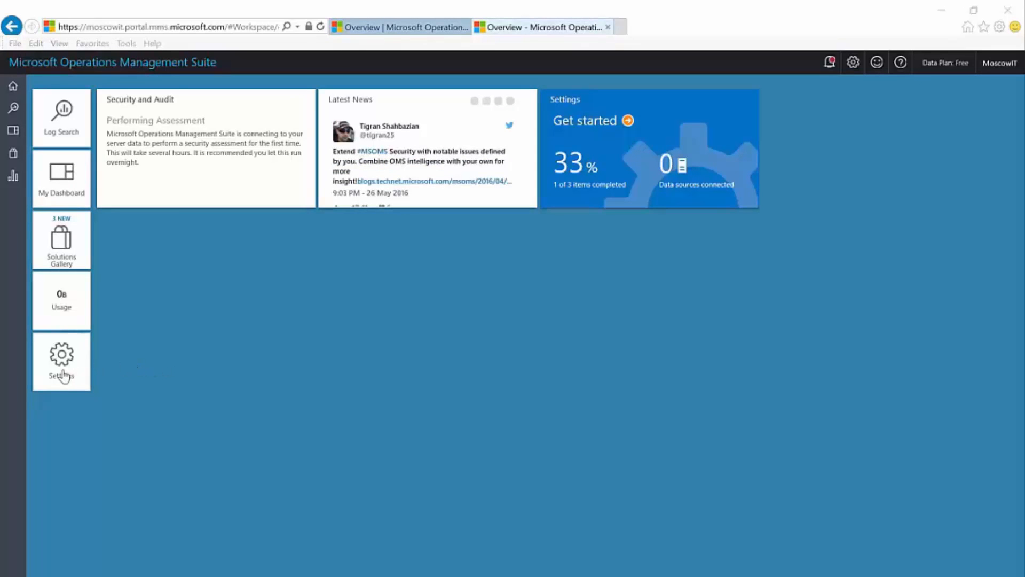
{"action": "left_click", "coordinate": [62, 357]}
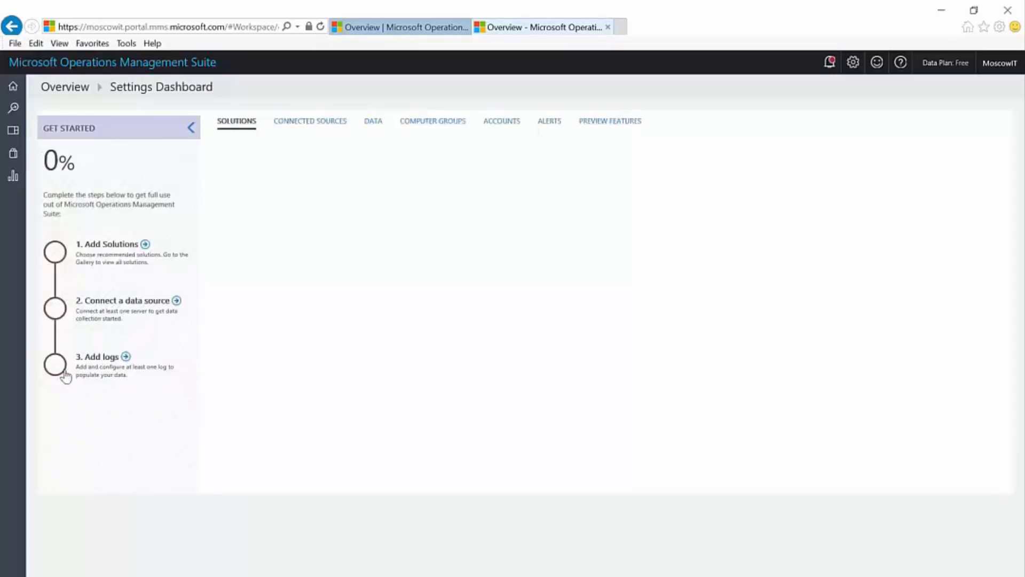
{"action": "left_click", "coordinate": [309, 121]}
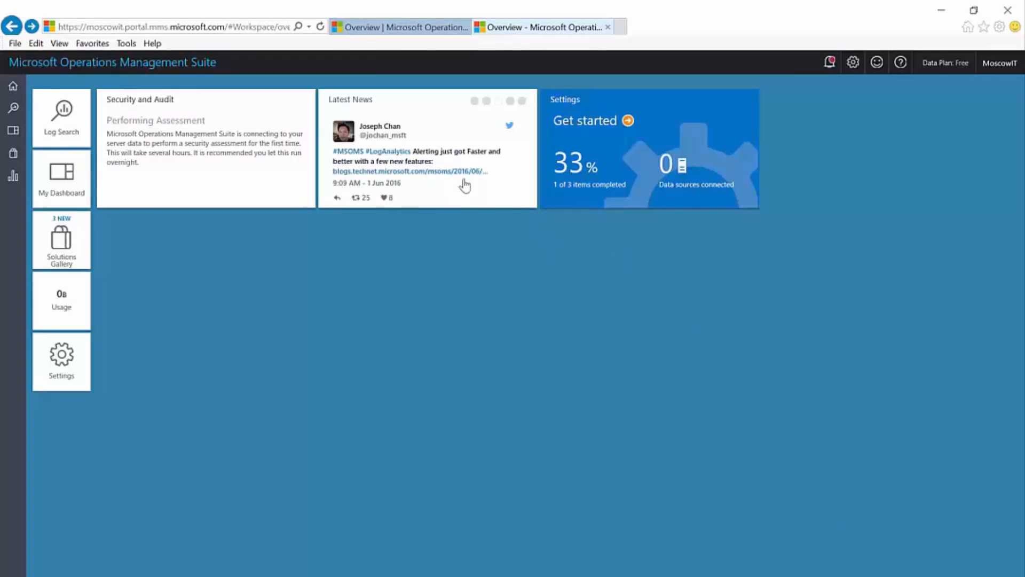
{"action": "mouse_move", "coordinate": [434, 166]}
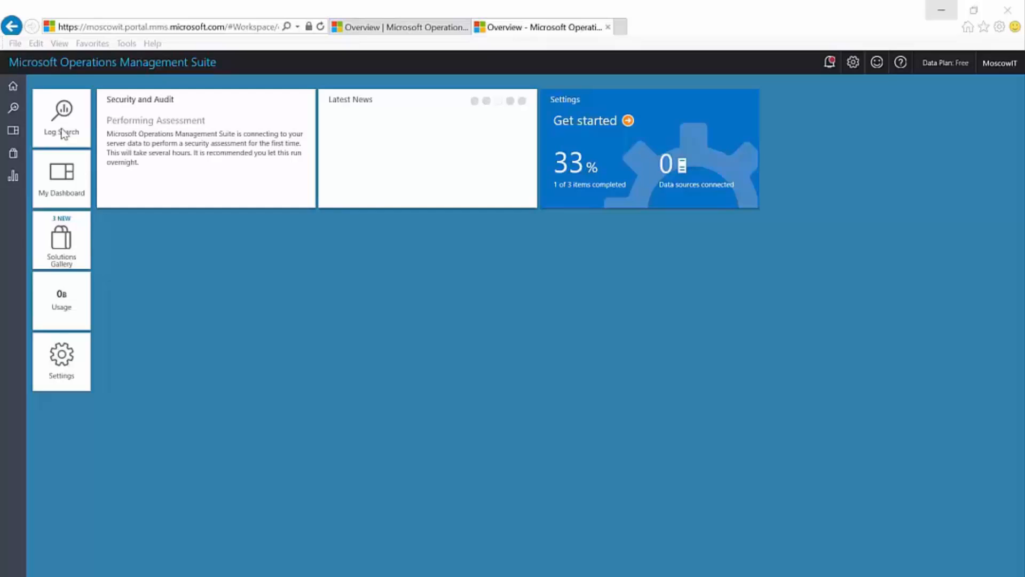
- Go to Log Search from the workspace overview
{"action": "left_click", "coordinate": [61, 113]}
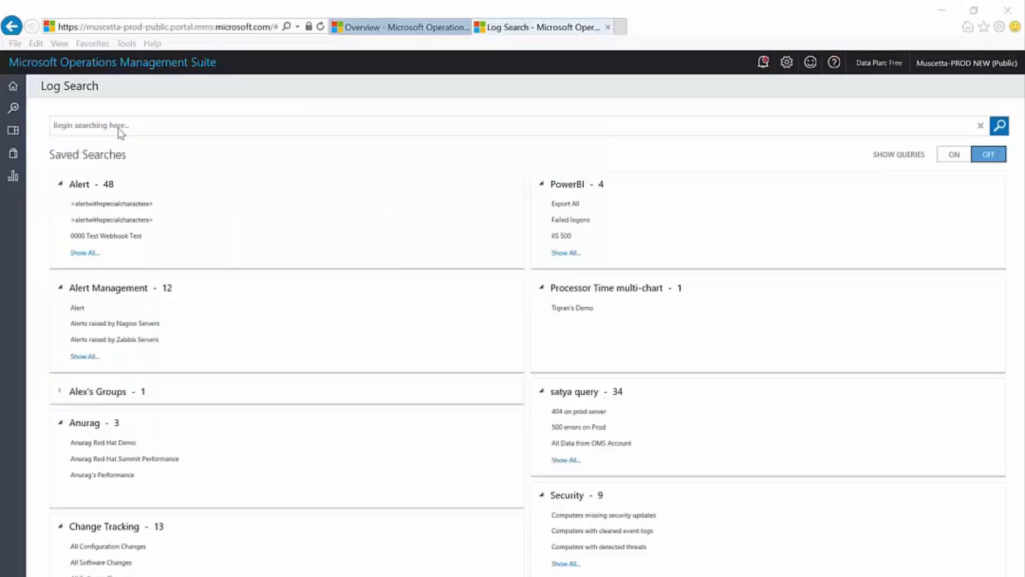
- Run a log search for EventID=16965
{"action": "type", "text": "EventID="}
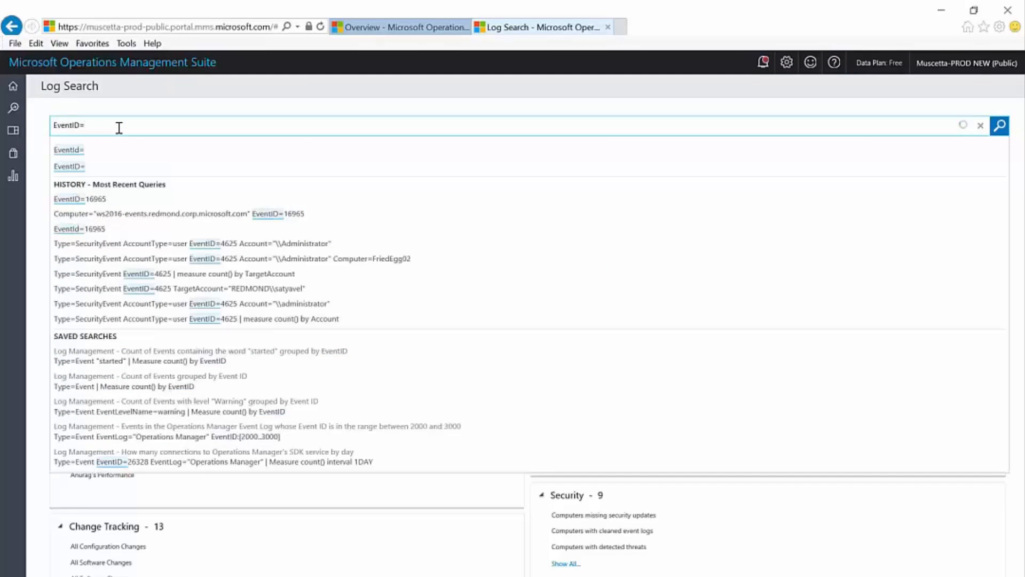
{"action": "type", "text": "16965"}
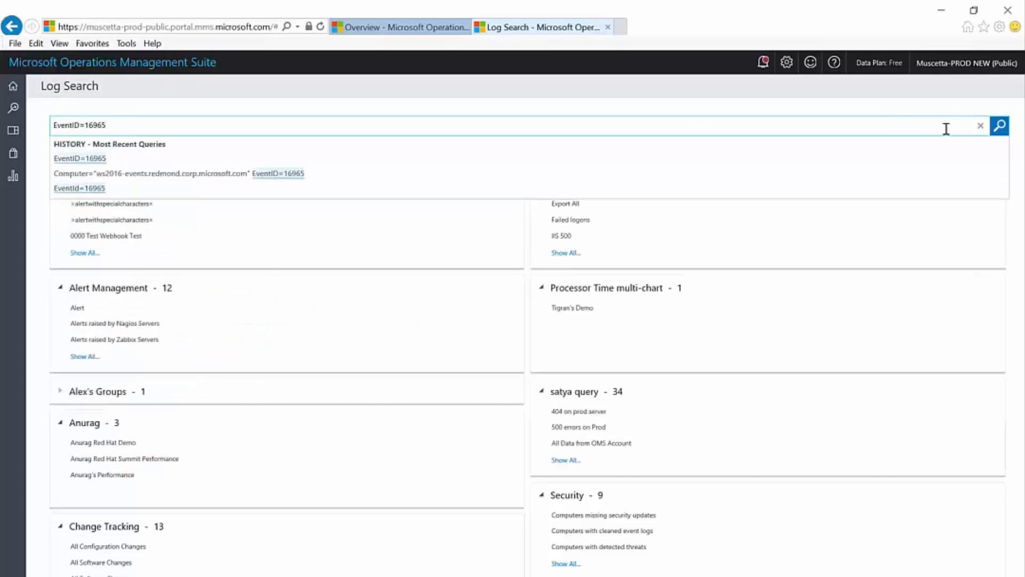
{"action": "left_click", "coordinate": [1000, 126]}
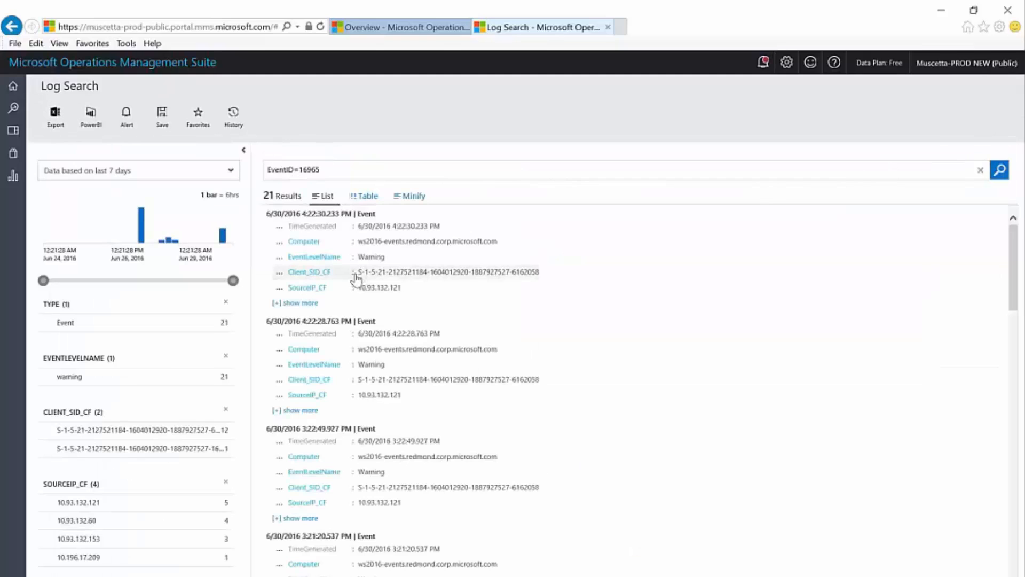
{"action": "mouse_move", "coordinate": [354, 294]}
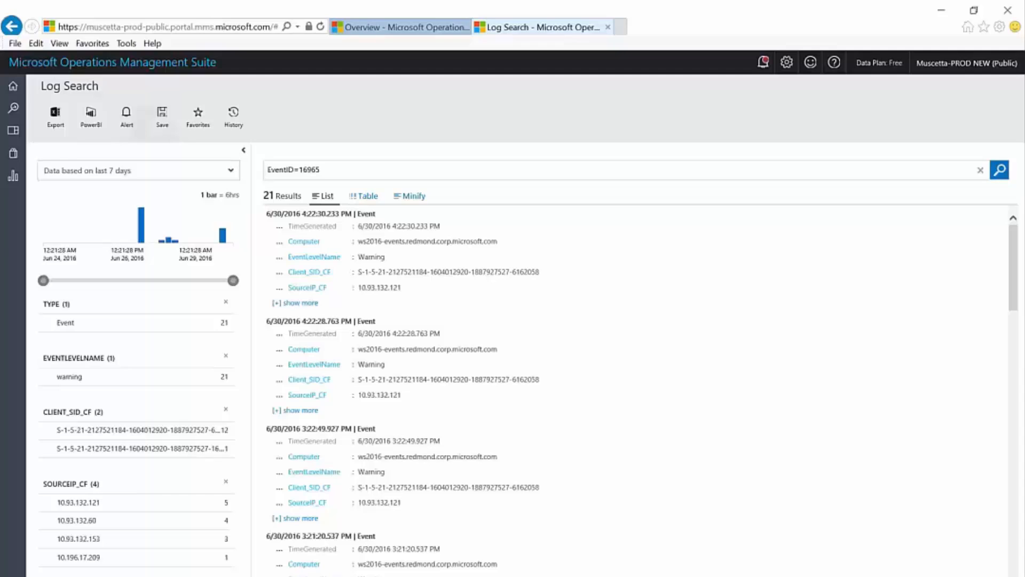
- Start saving the EventID=16965 search via the toolbar Save
{"action": "left_click", "coordinate": [163, 113]}
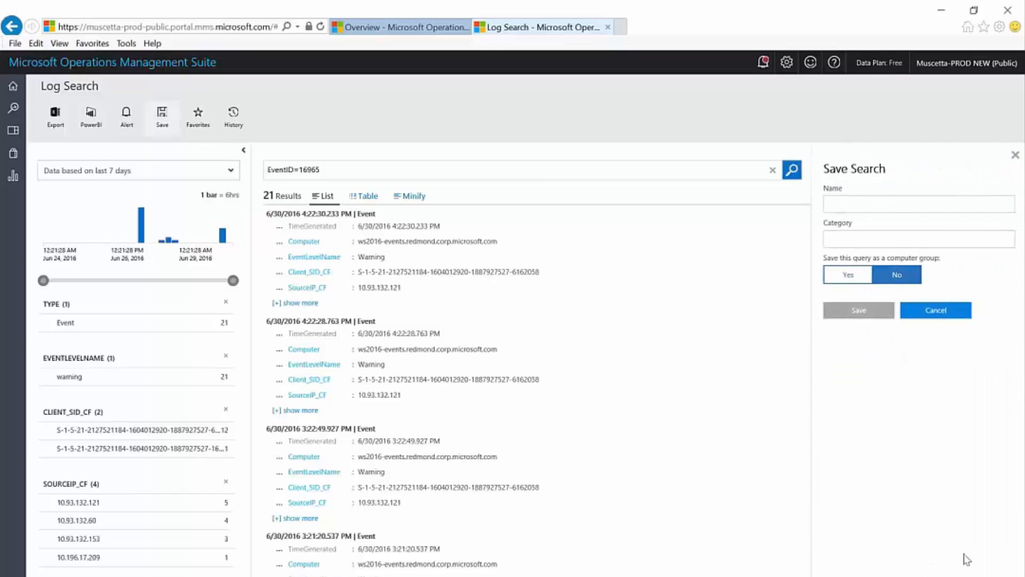
- Name the saved search 'Remote Attemts to Read Administrator List' in a Security category
{"action": "left_click", "coordinate": [918, 204]}
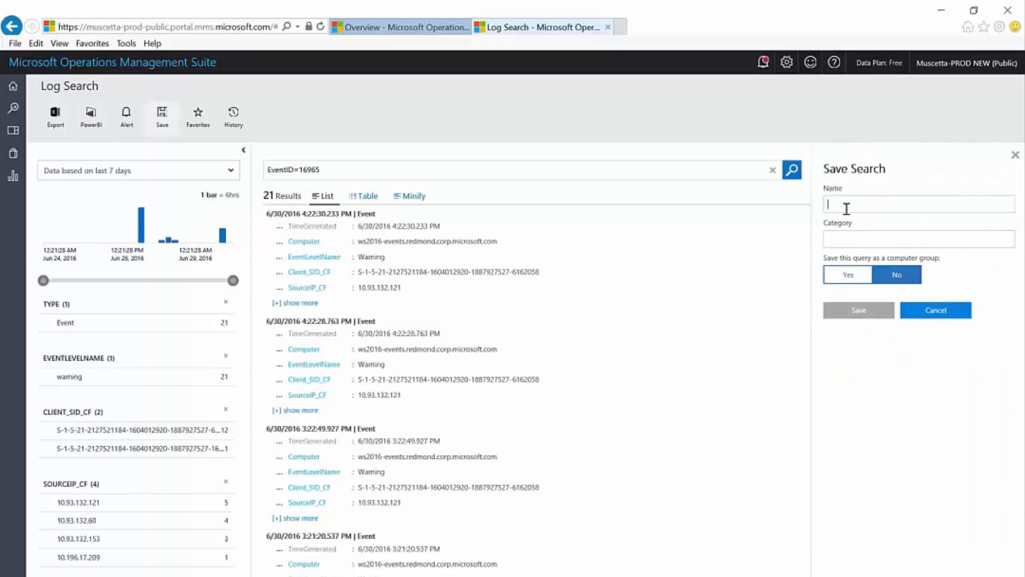
{"action": "type", "text": "Remote Attemts to Read Administrator List"}
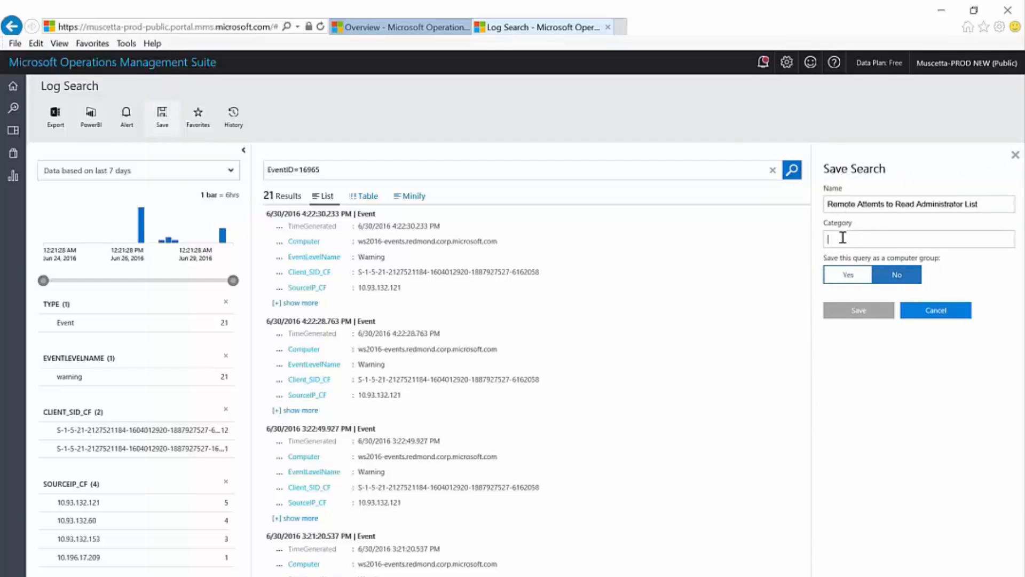
{"action": "type", "text": "Secur"}
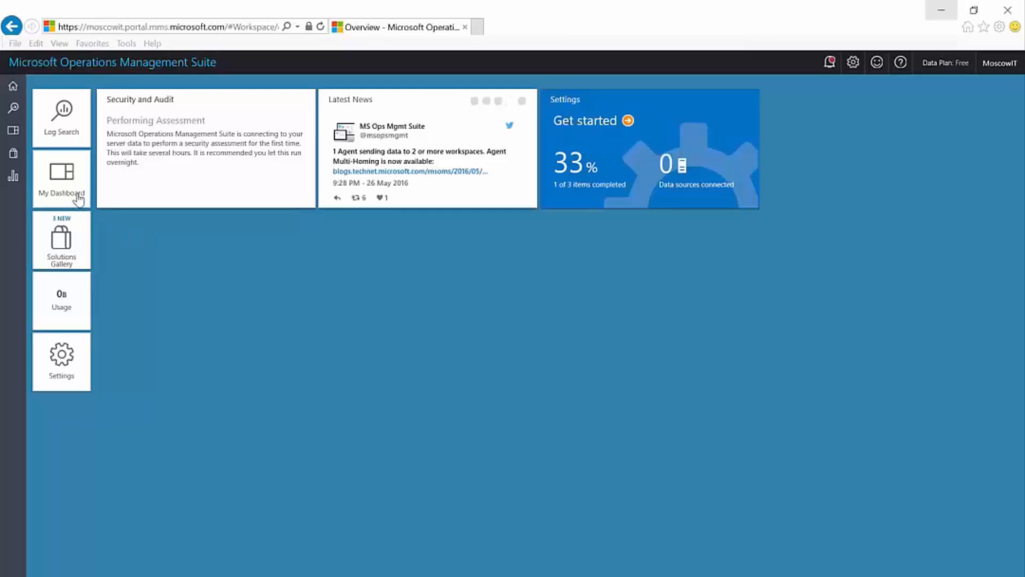
- From the My Dashboard Remote Attempts tile, start an alert rule named RemoteAttempts
{"action": "left_click", "coordinate": [61, 173]}
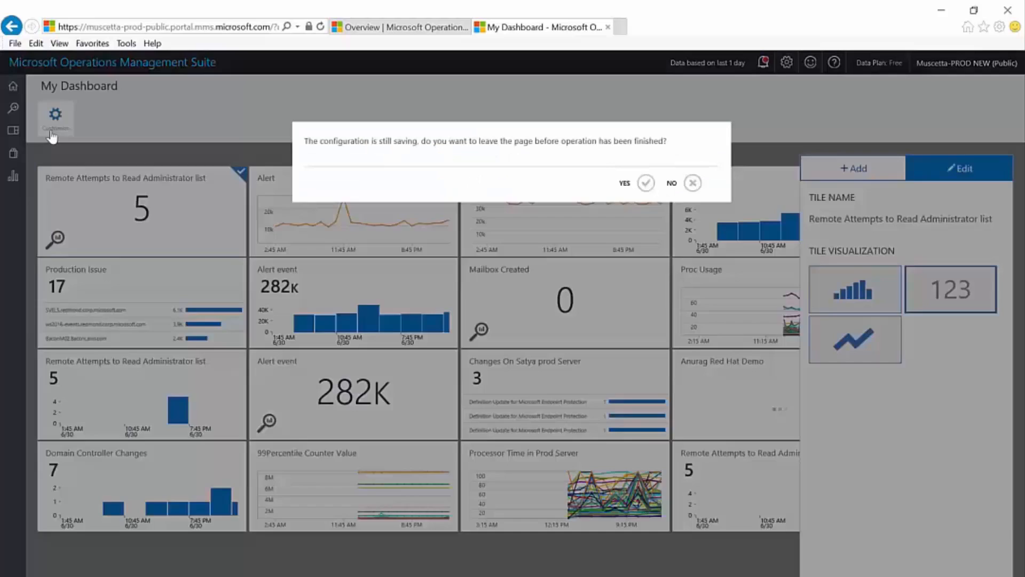
{"action": "left_click", "coordinate": [646, 182]}
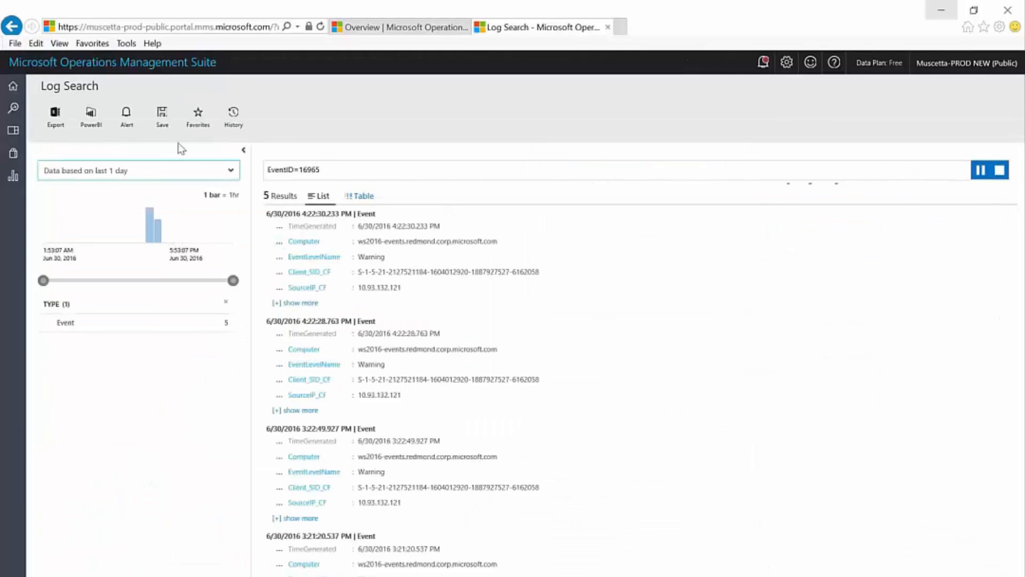
{"action": "left_click", "coordinate": [126, 113]}
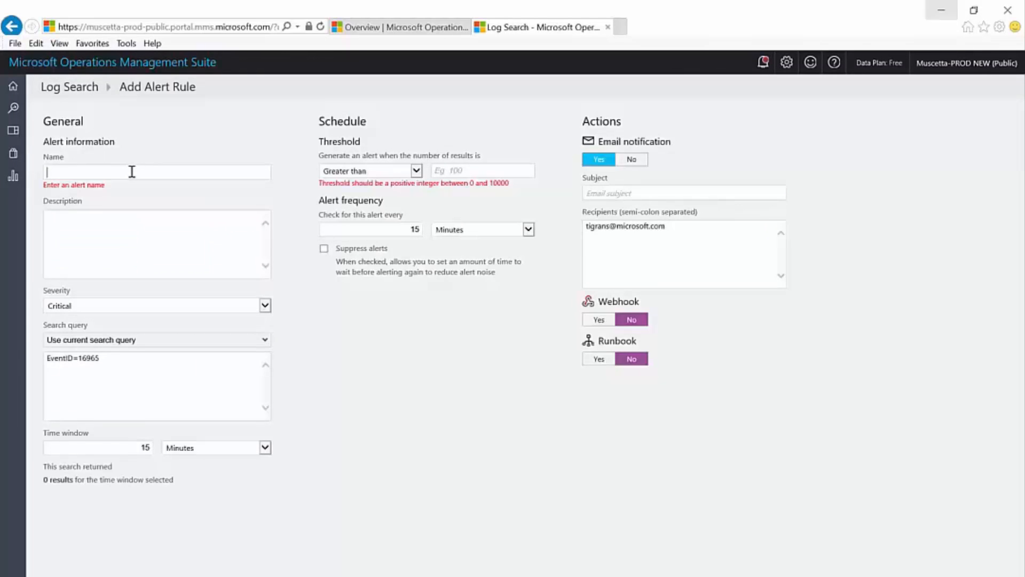
{"action": "type", "text": "RemoteAttempts"}
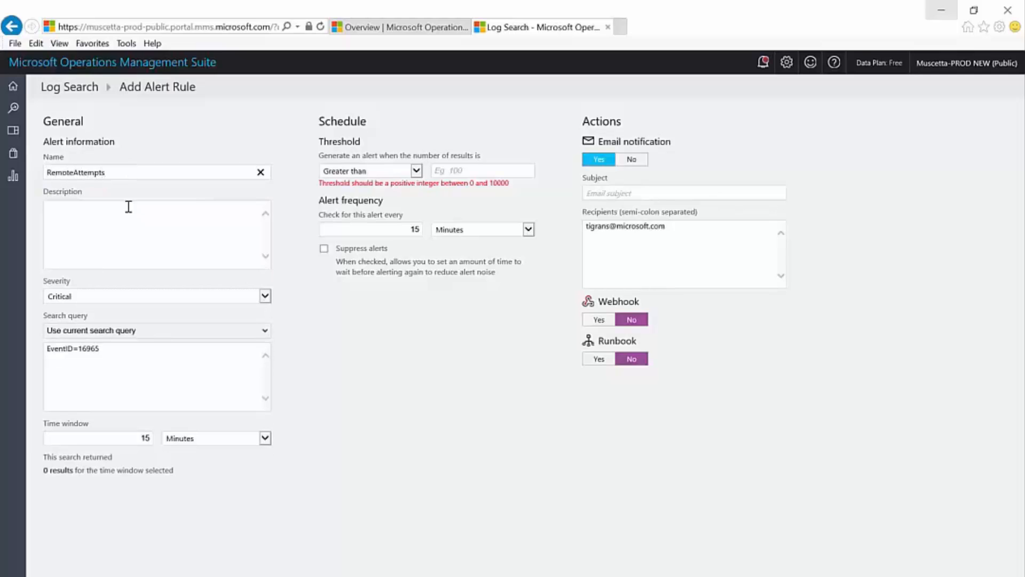